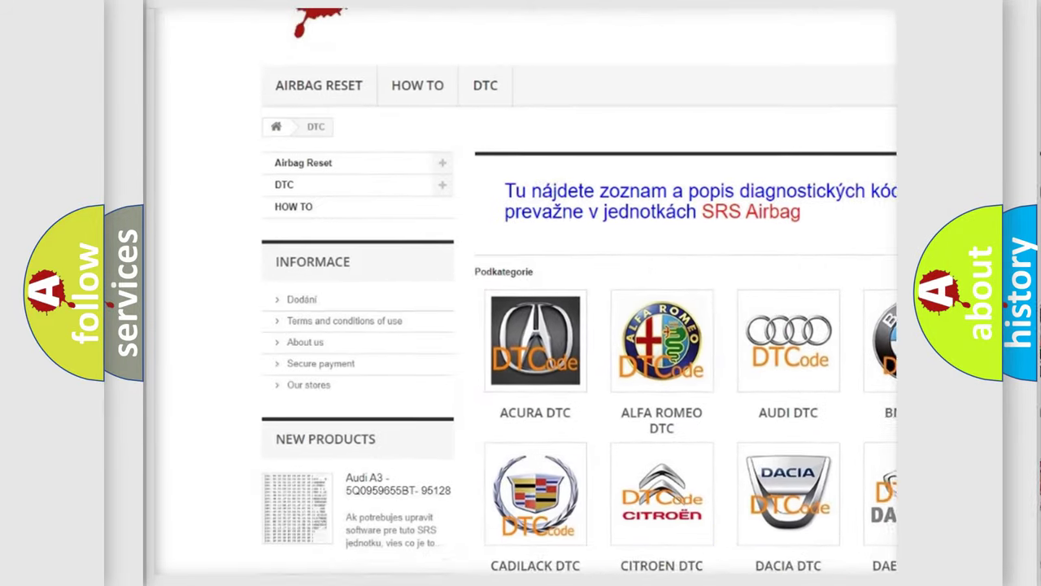
scroll("down", 3)
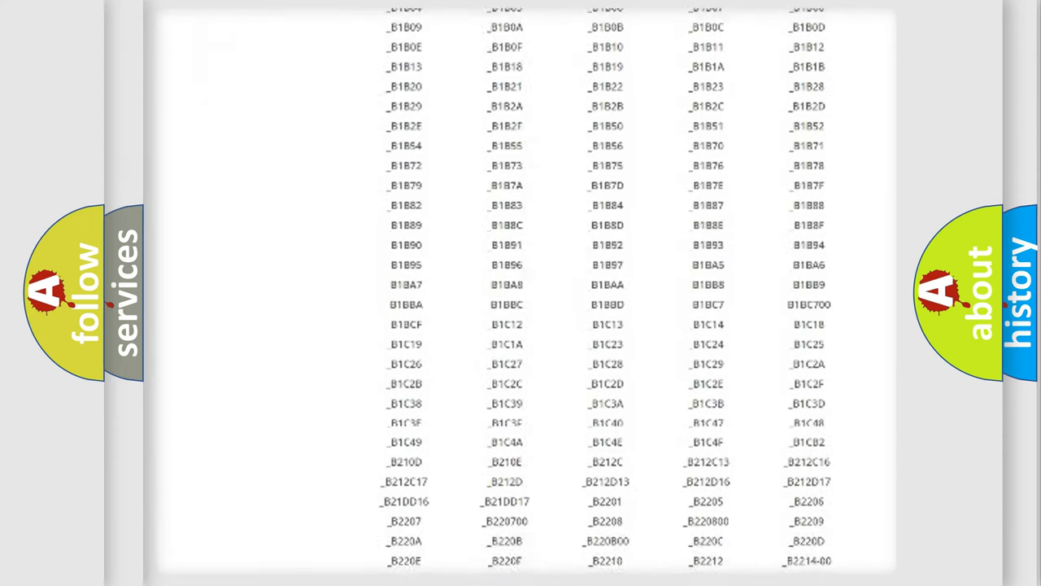
scroll("down", 3)
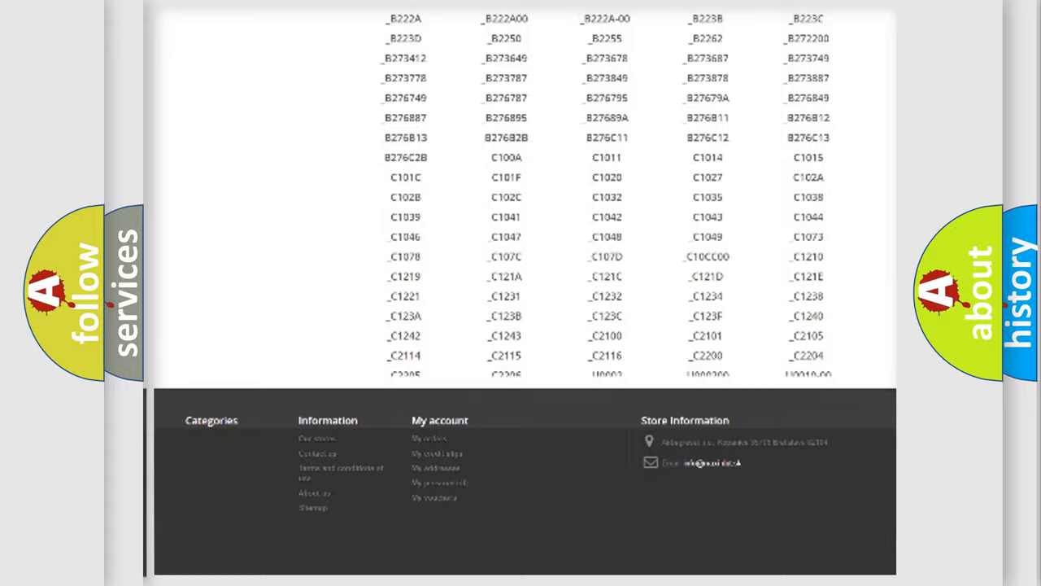